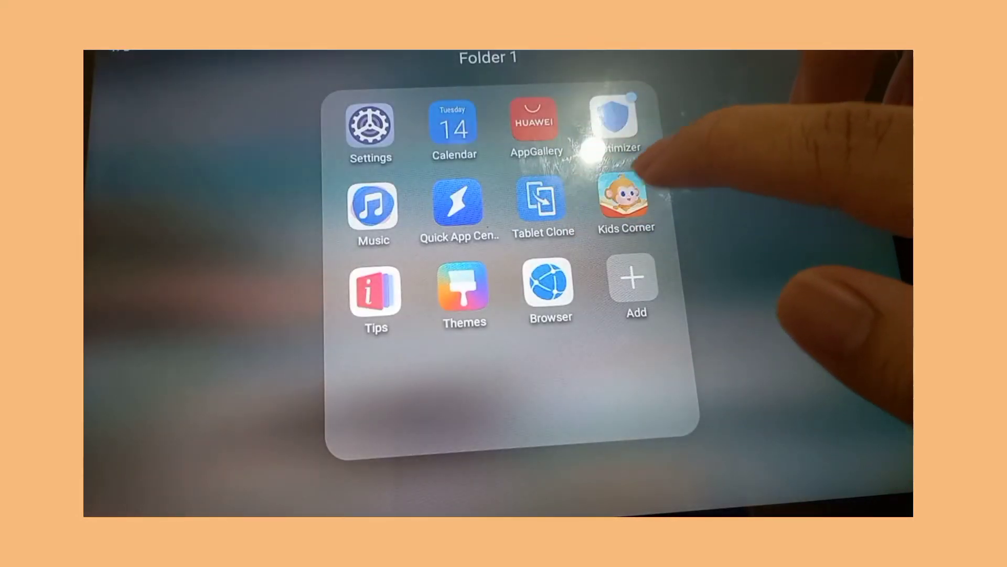
Launch AppGallery from Folder 1 on the tablet's home screen
left_click(533, 119)
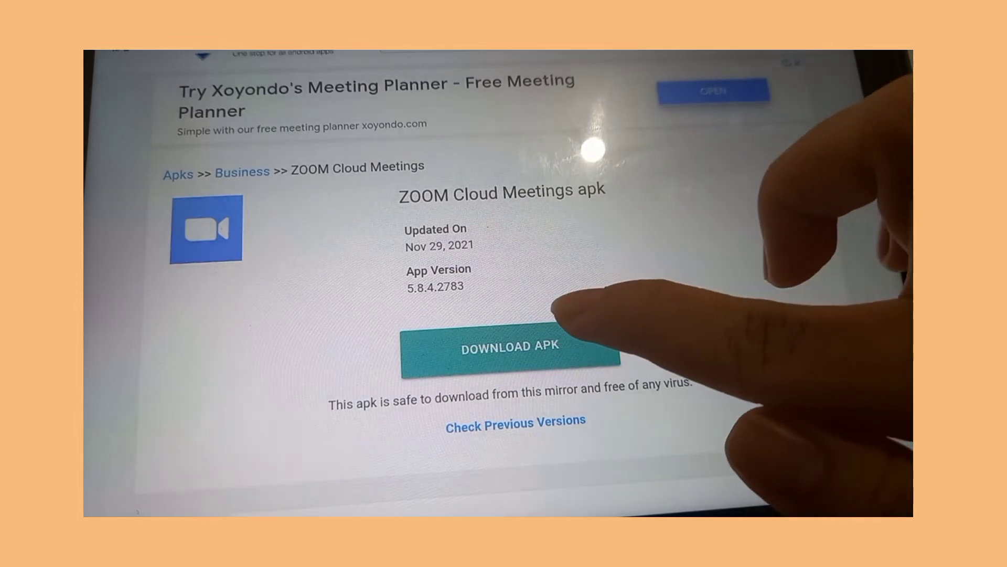
Start the ZOOM Cloud Meetings 5.8.4.2783 apk download via DOWNLOAD APK on apkmonk
left_click(506, 353)
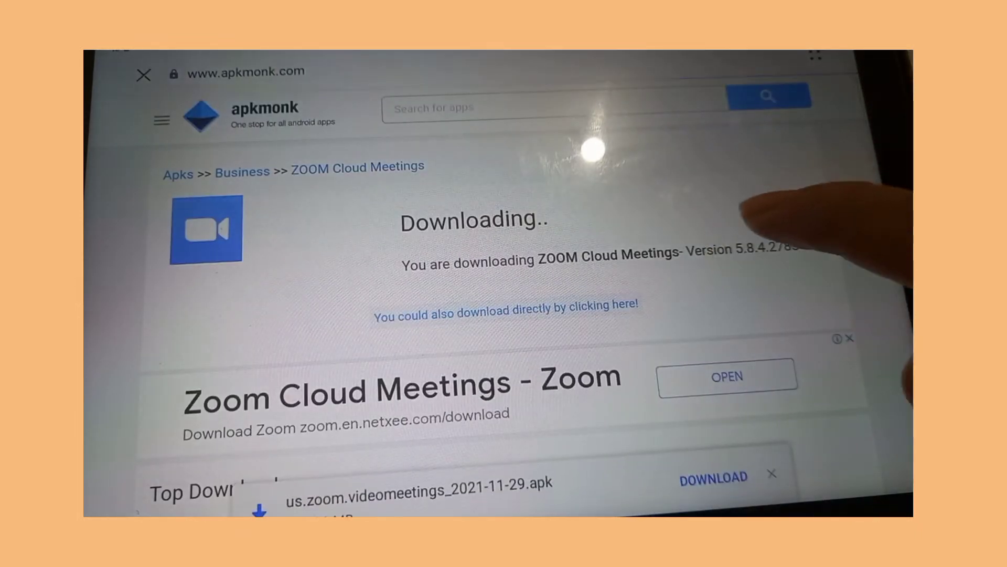